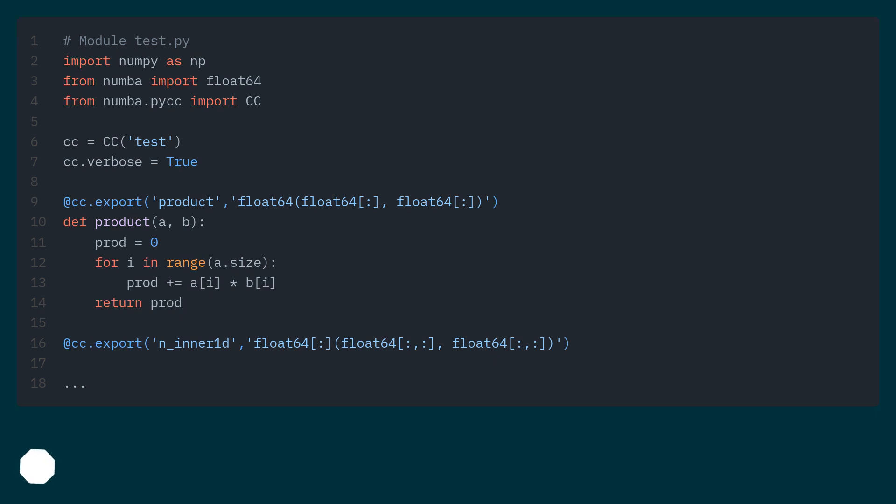
pyautogui.scroll(-3)
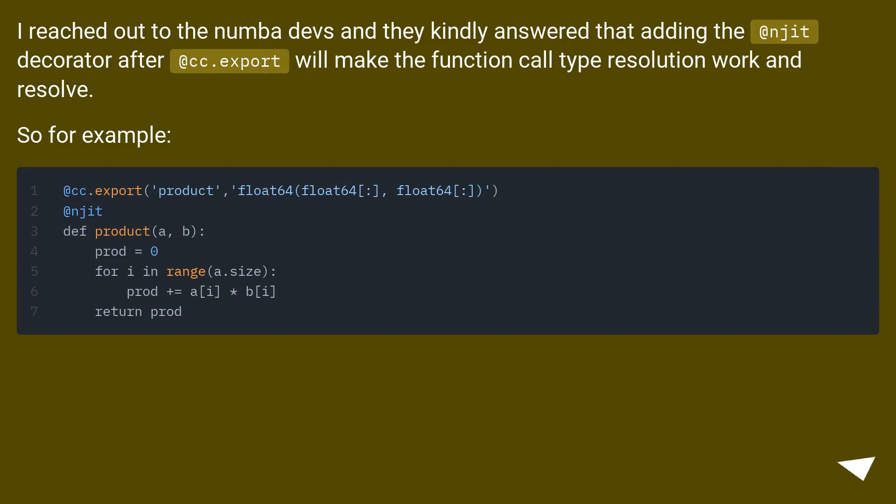
pyautogui.click(864, 464)
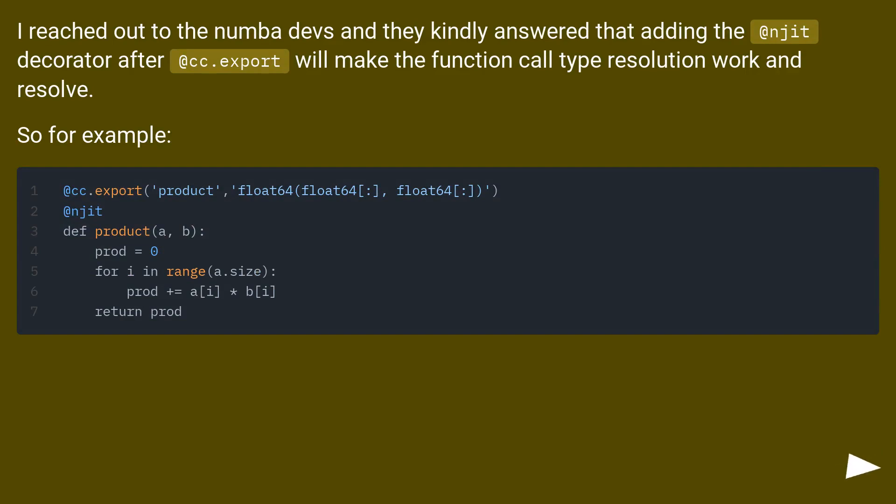
pyautogui.click(854, 468)
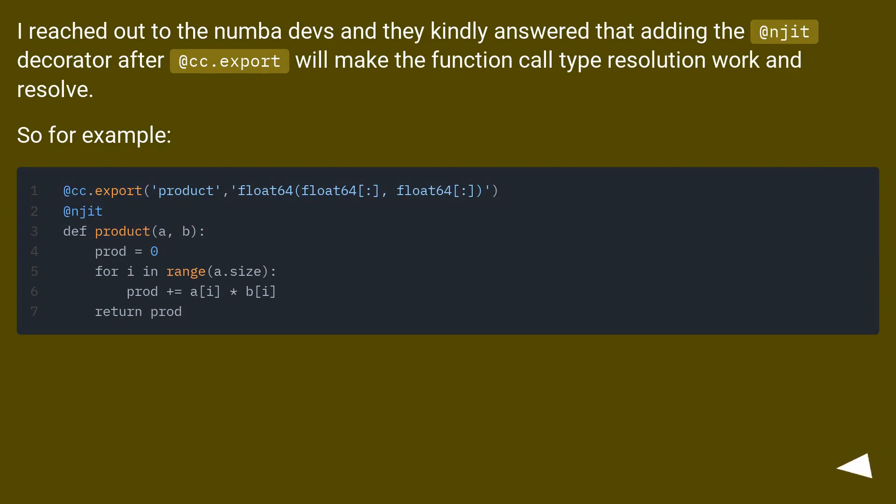
pyautogui.click(854, 462)
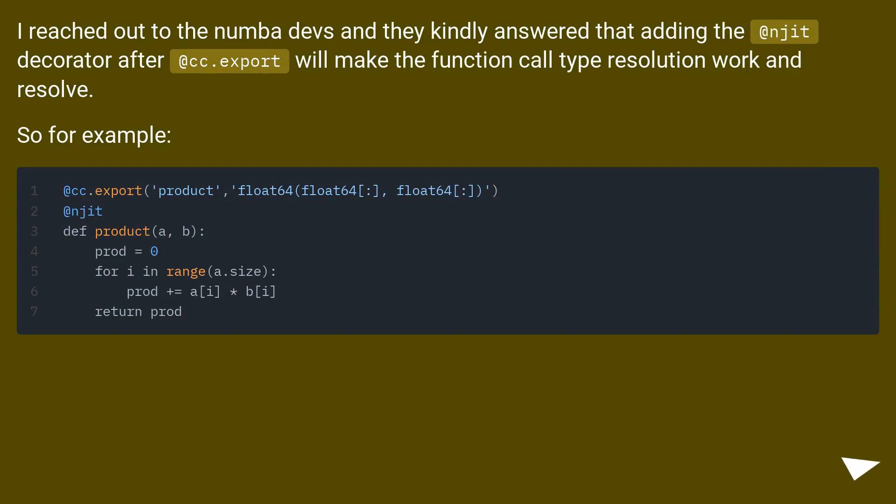
pyautogui.click(856, 466)
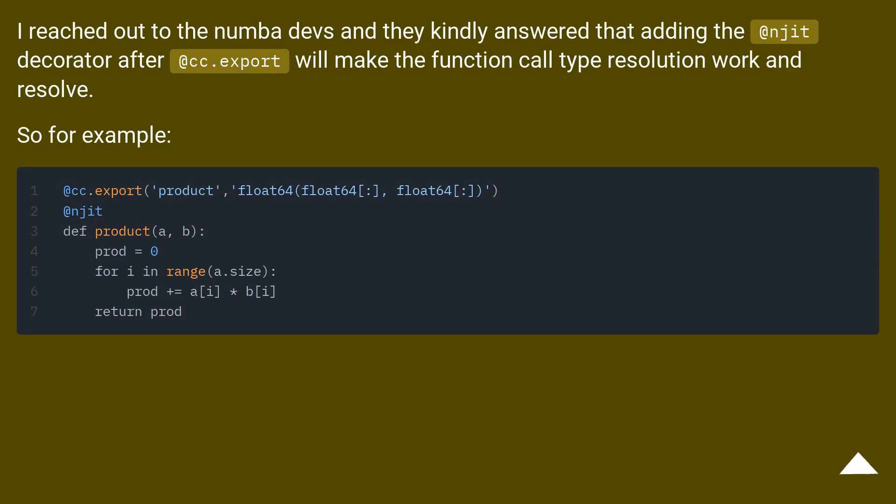
pyautogui.click(860, 462)
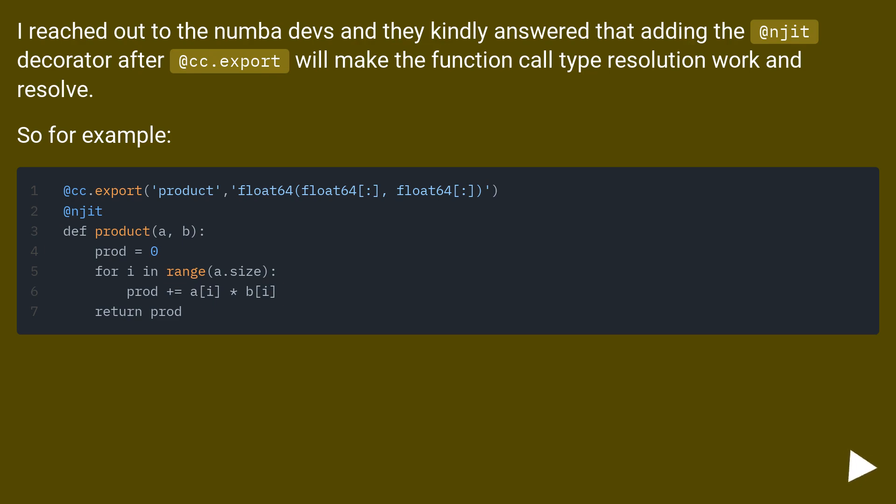
pyautogui.click(858, 461)
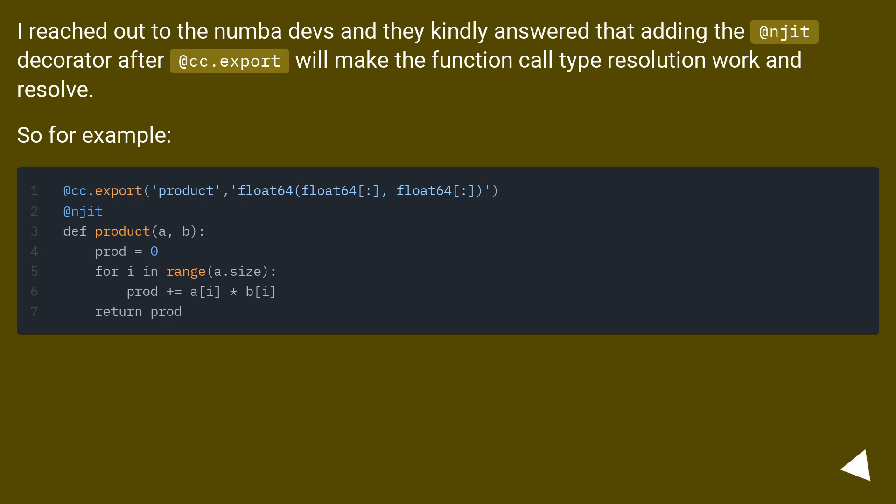